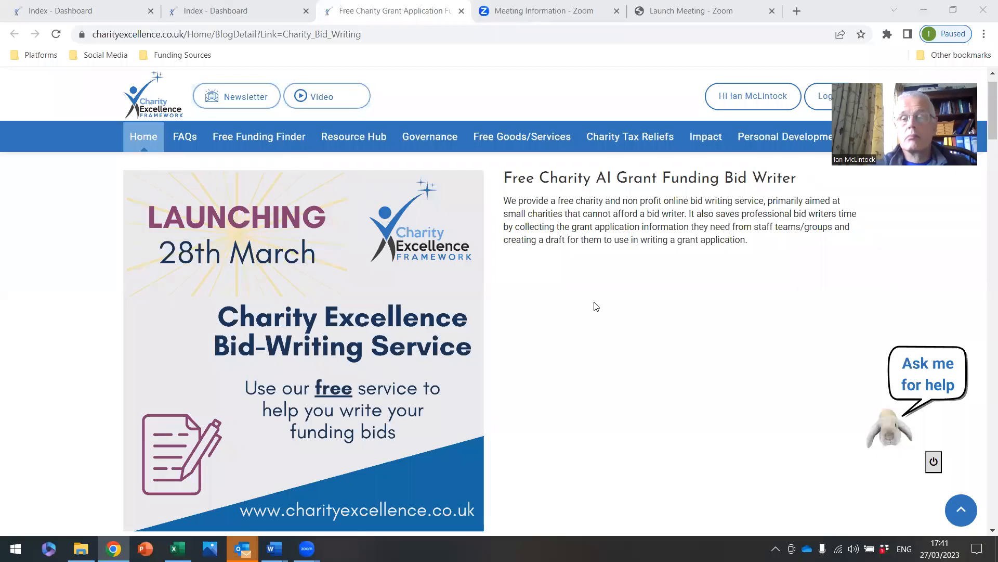
mouse_move(603, 305)
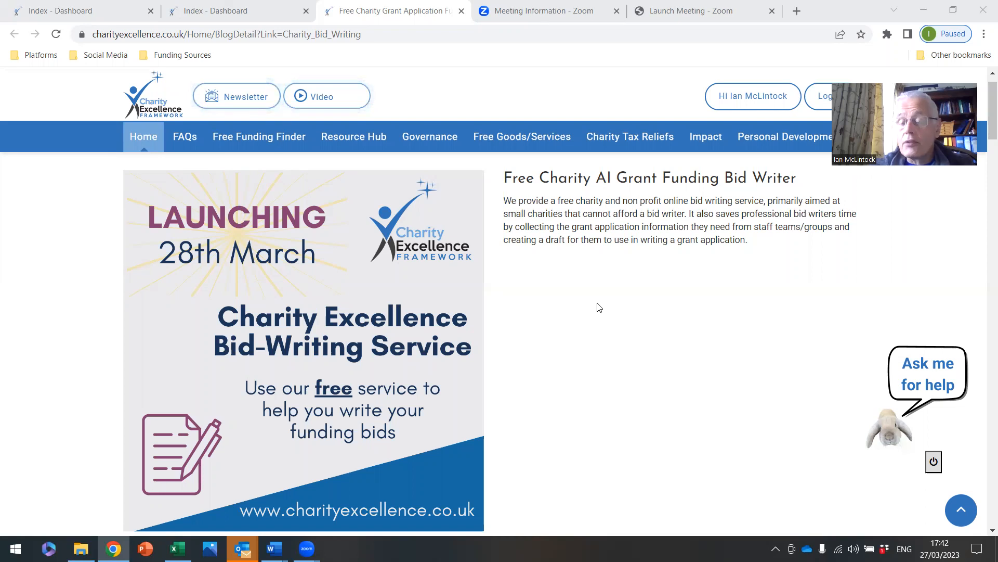
mouse_move(604, 308)
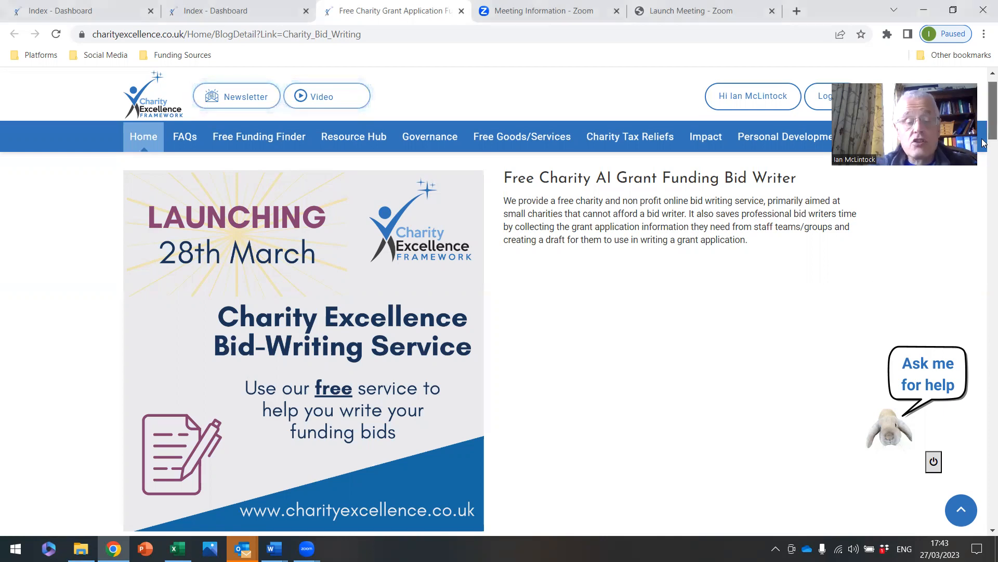
Step: Scroll the bid writer page down to The Grant Funding You Need and The Finishing Touches
scroll(down, 3)
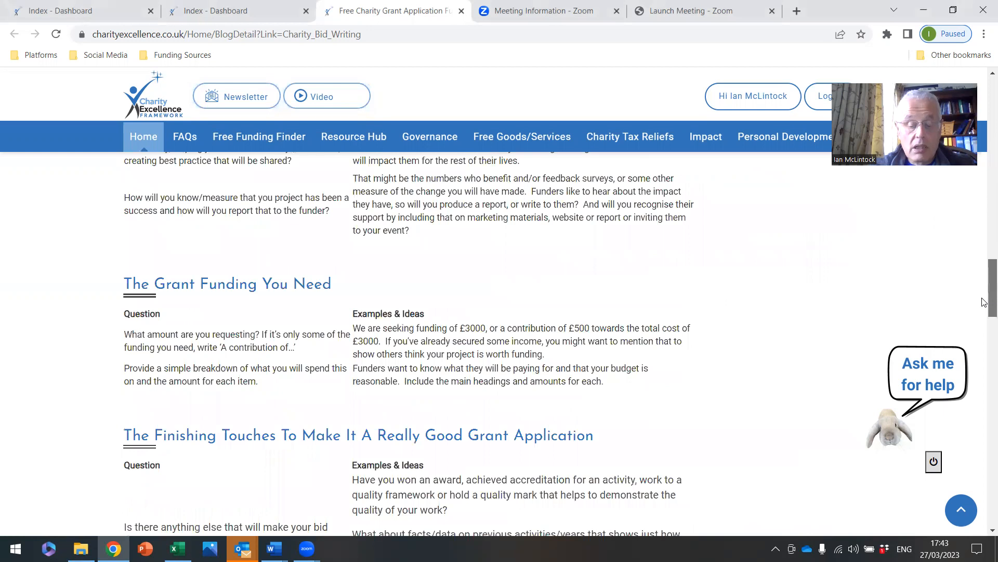
scroll(down, 3)
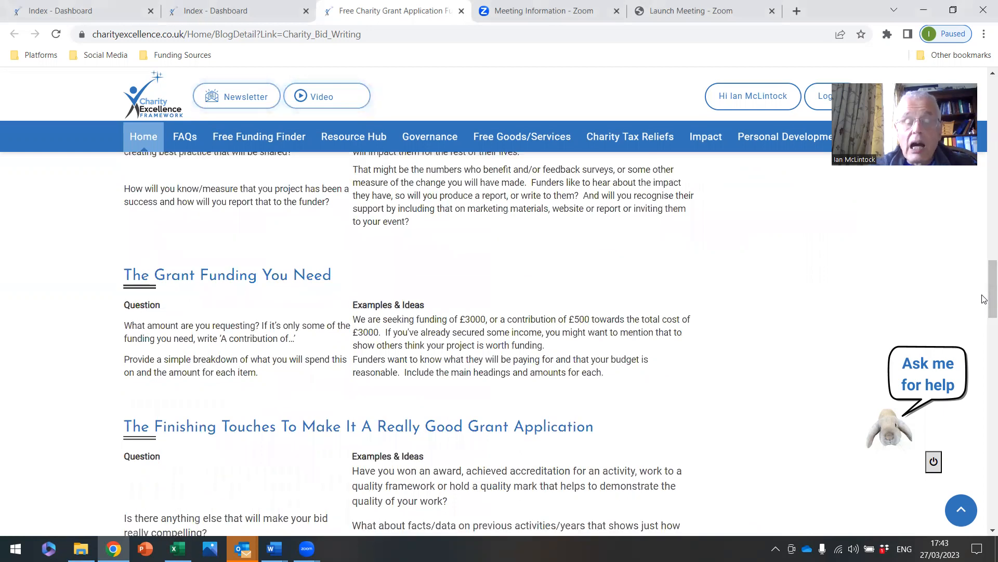
mouse_move(543, 451)
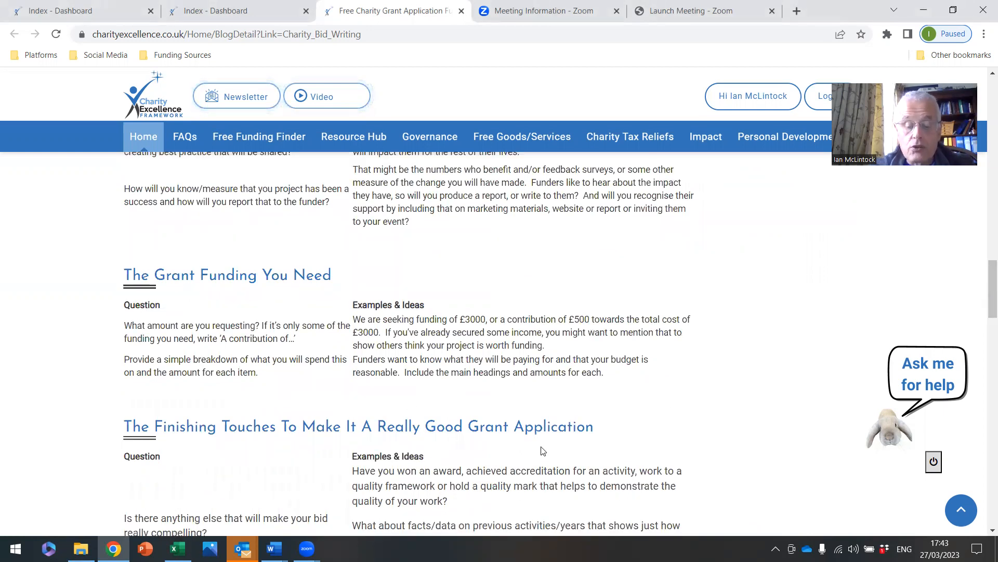
mouse_move(529, 405)
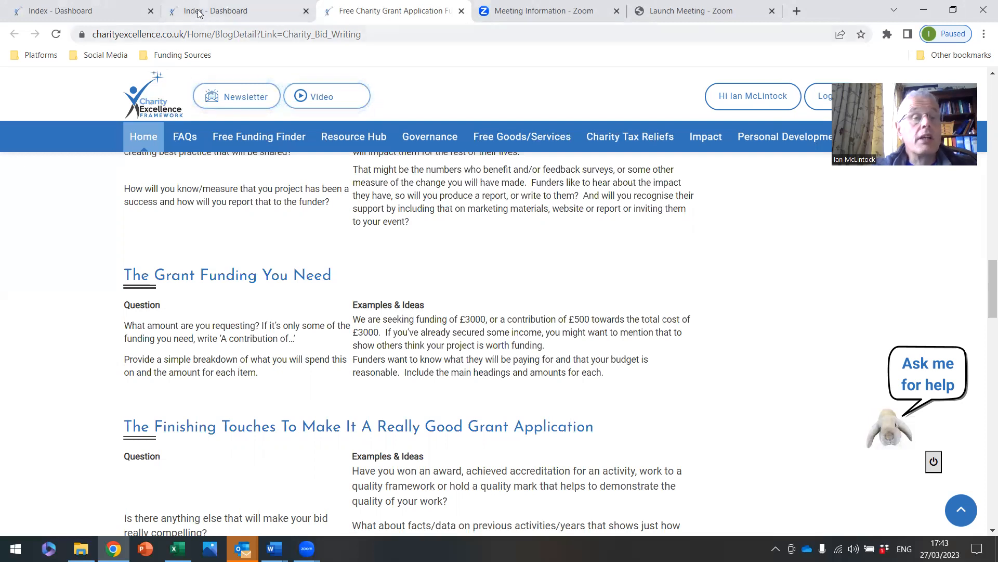
Step: Paste the prepared 2022 event participant quote into the dashboard chatbot's optional quote answer
click(224, 11)
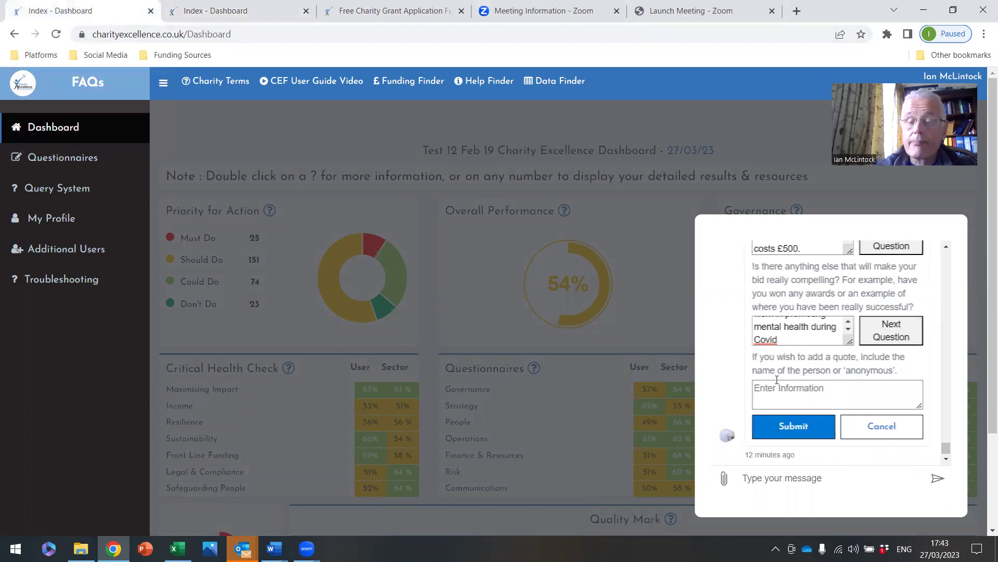
right_click(837, 394)
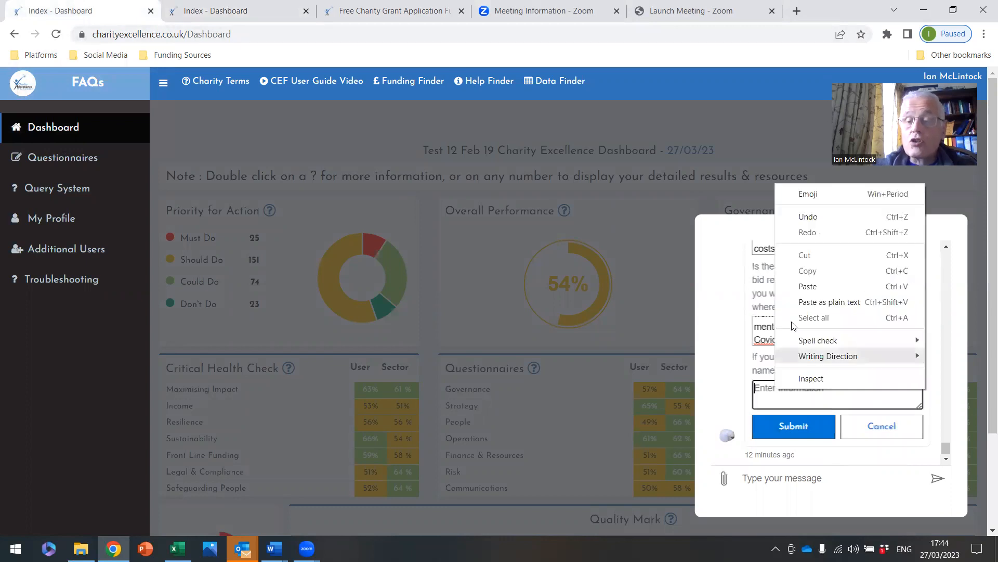
click(808, 286)
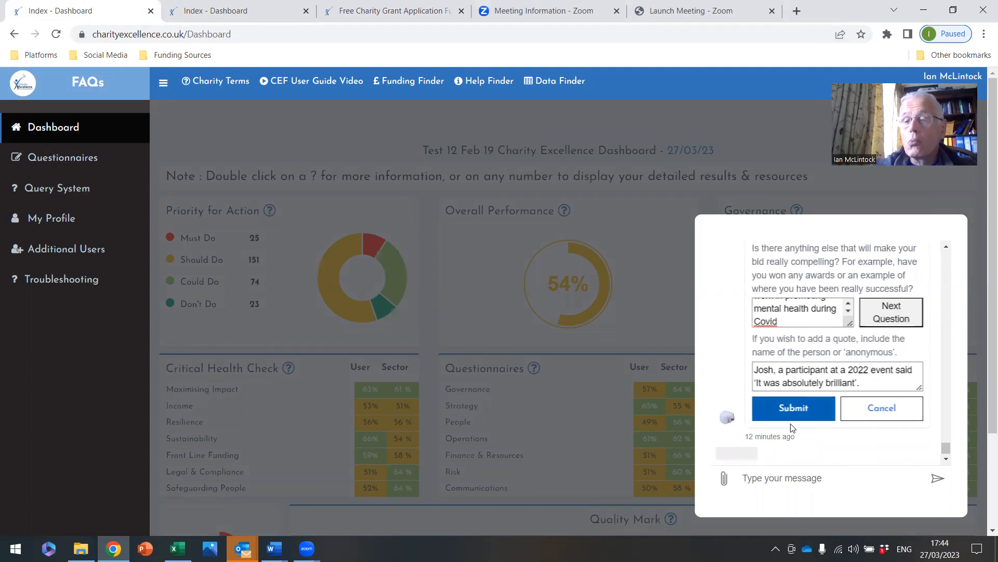
mouse_move(656, 413)
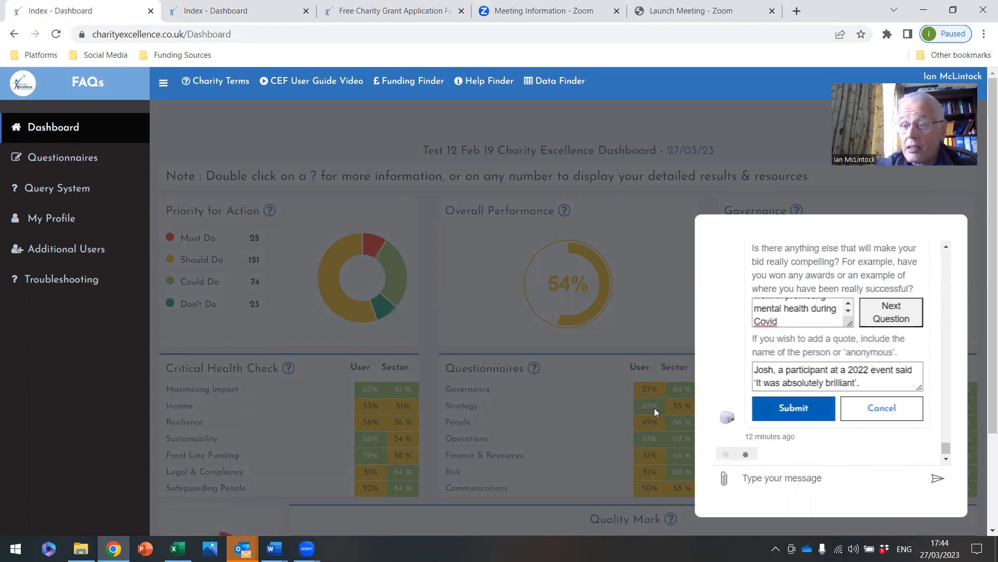
Step: Submit the 17 answers and scroll through the generated bid with the award and quote
click(793, 408)
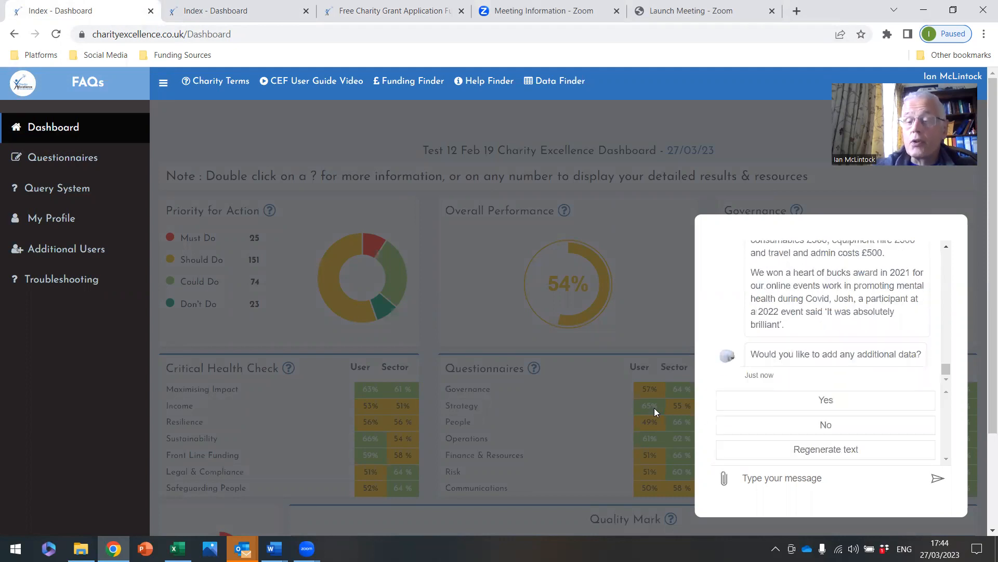
scroll(up, 3)
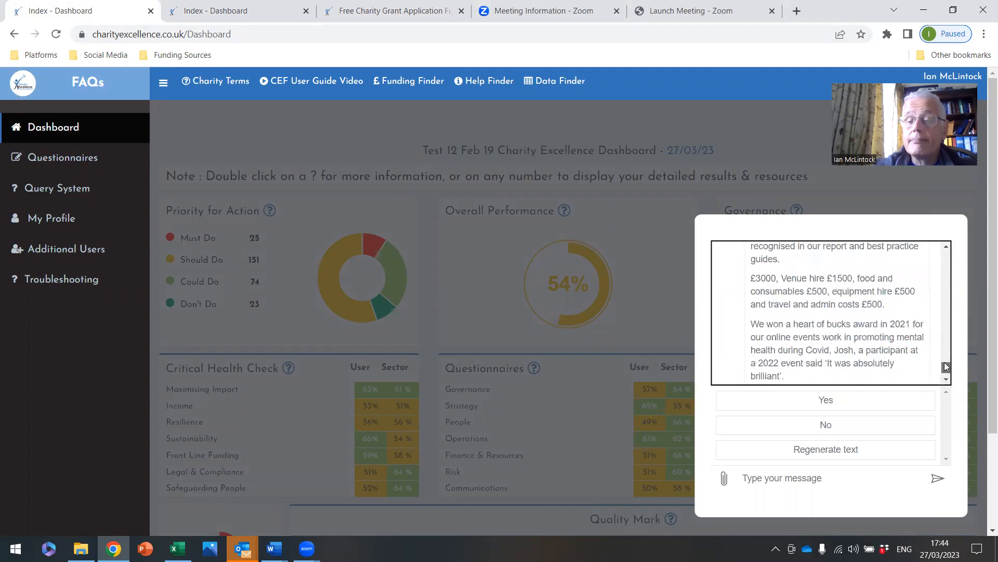
scroll(up, 3)
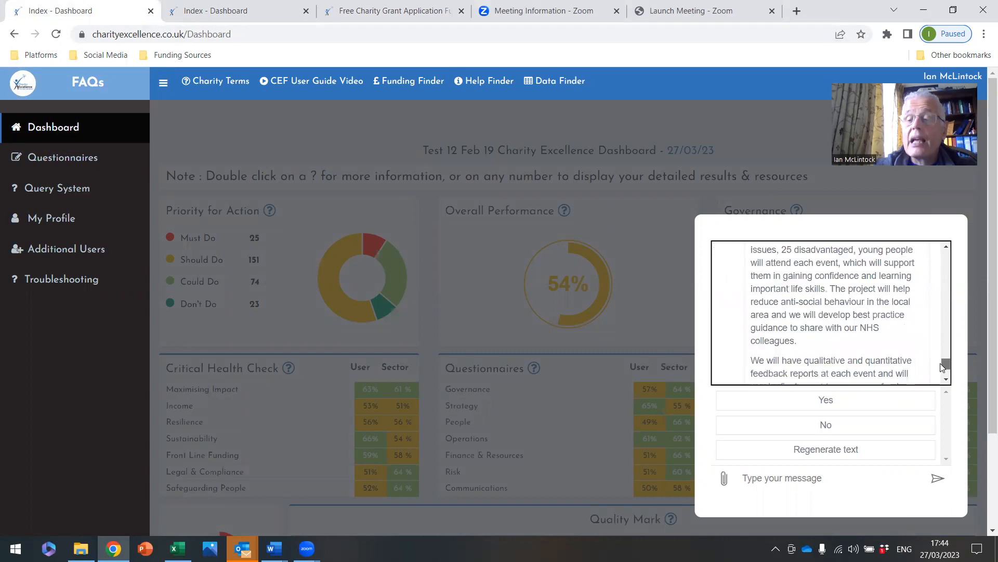
scroll(down, 3)
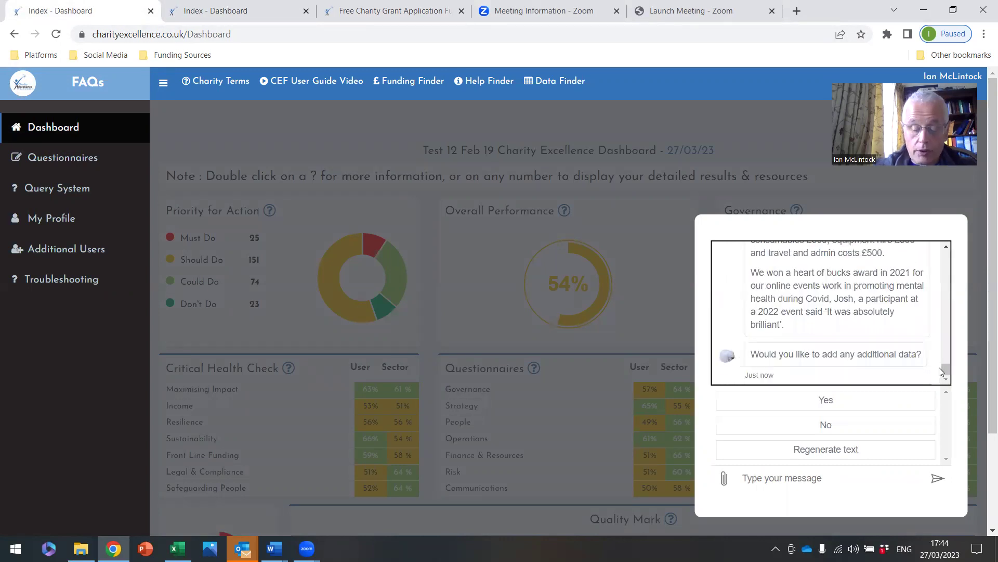